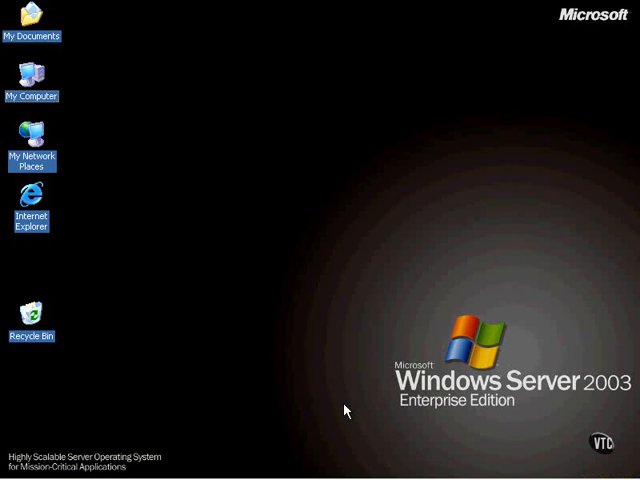
mouse_move(344, 402)
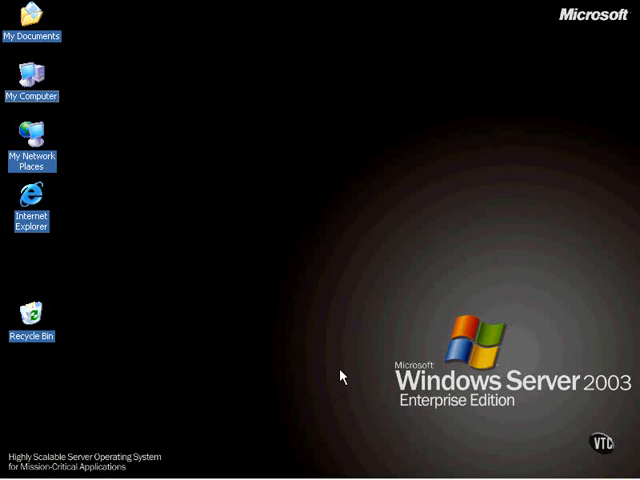
mouse_move(210, 464)
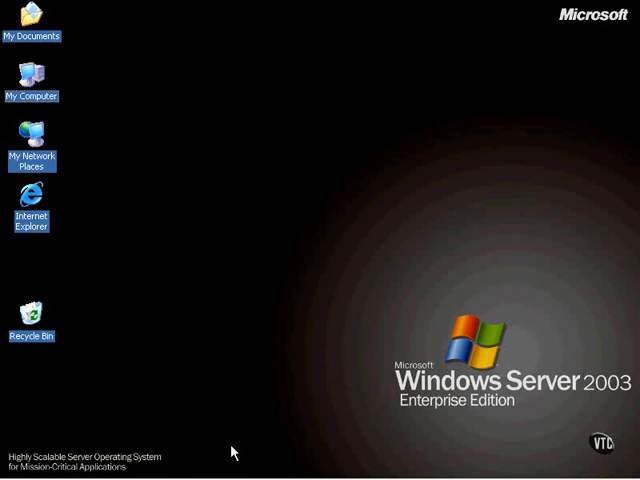
Step: Reach Control Panel from the Start menu and select Add or Remove Programs
click(22, 470)
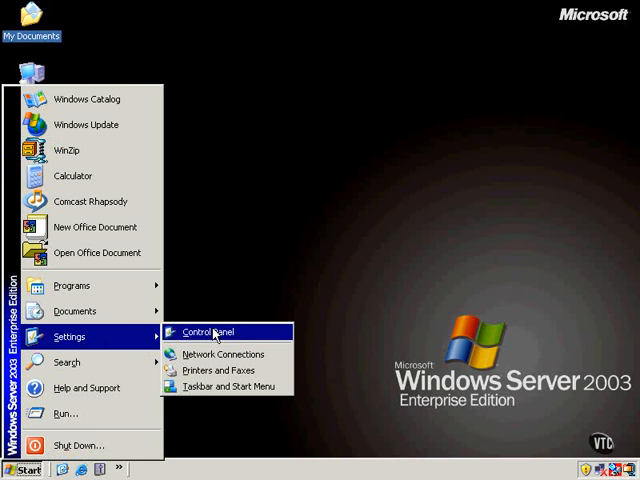
click(216, 332)
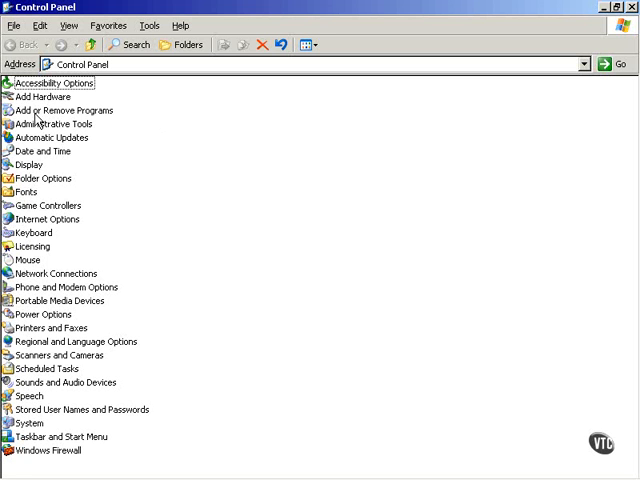
click(62, 110)
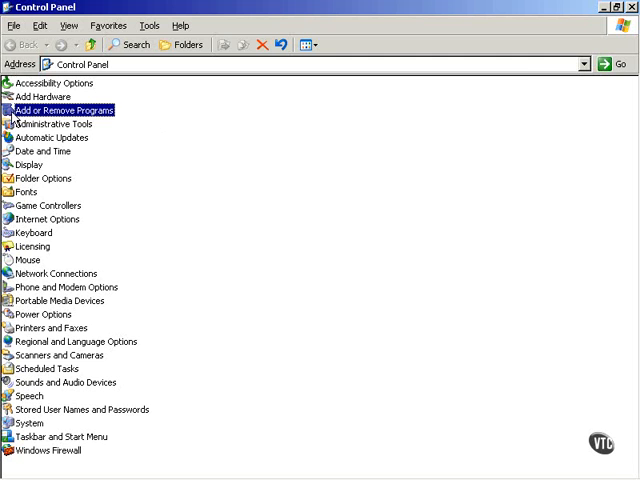
Step: Bring up the installed programs list containing Microsoft SQL Server 2005 CTP
double_click(64, 110)
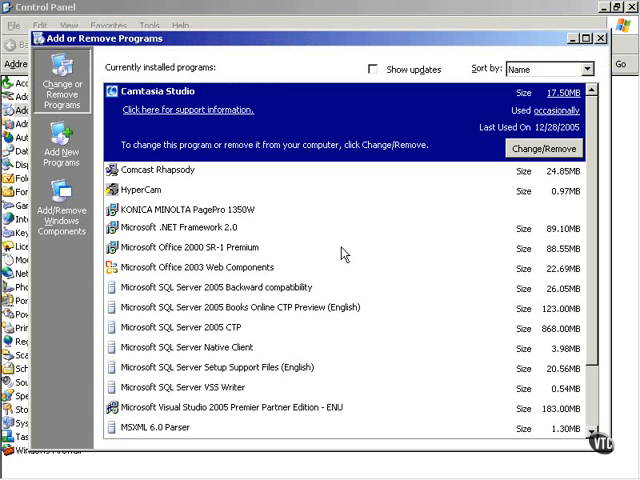
mouse_move(208, 336)
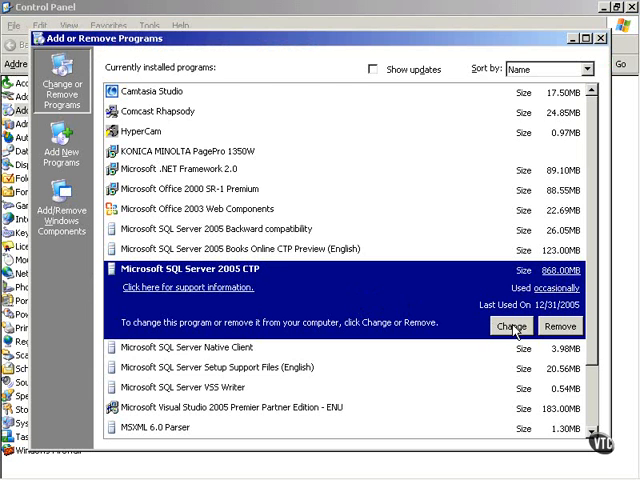
Step: Start changing the SQL Server 2005 CTP installation and choose the MARK Database Engine instance
click(512, 326)
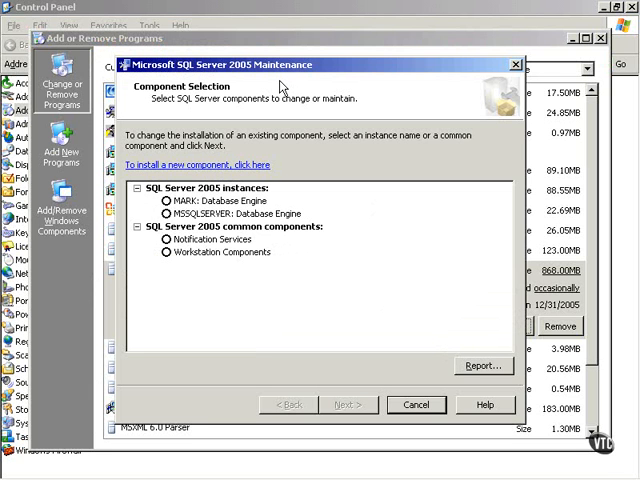
mouse_move(332, 74)
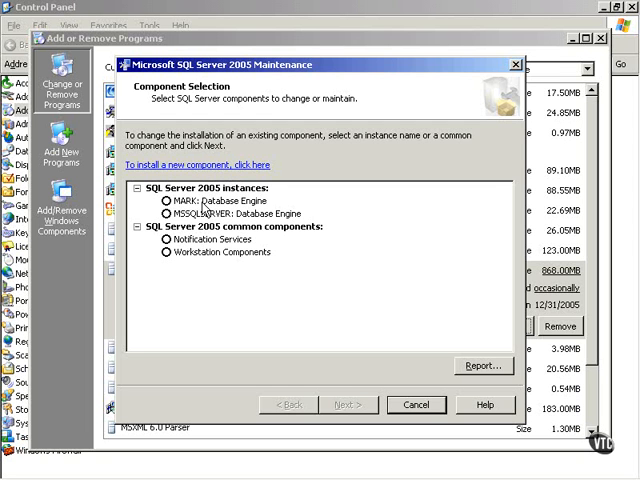
mouse_move(210, 222)
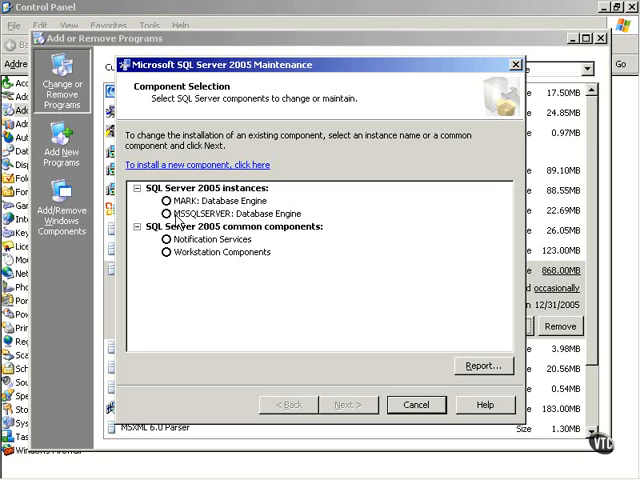
click(168, 200)
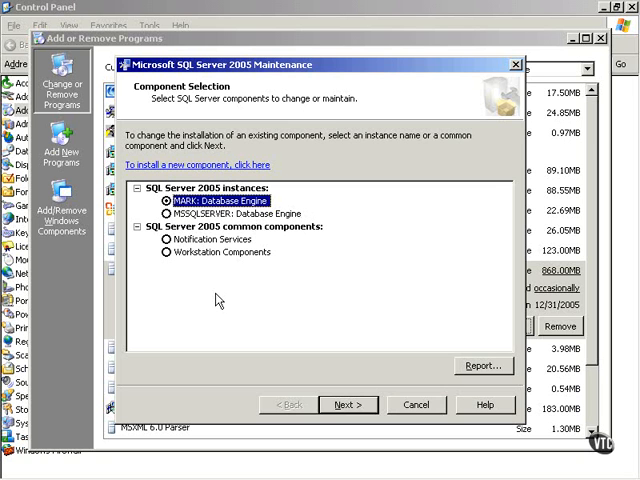
mouse_move(248, 300)
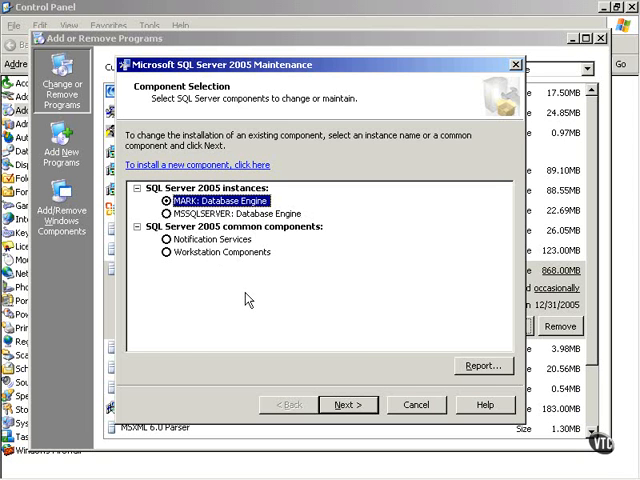
mouse_move(366, 368)
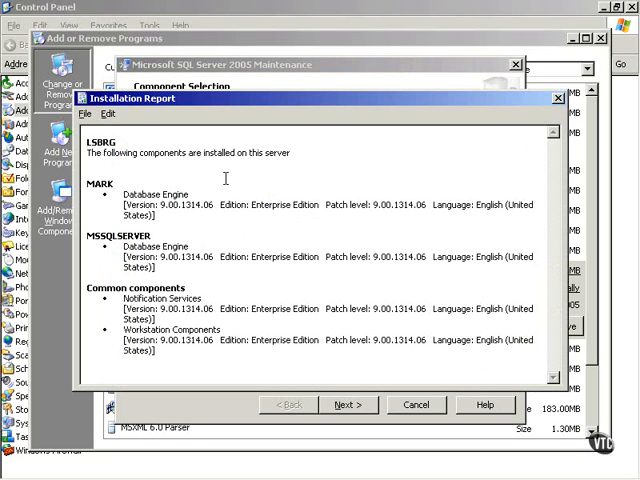
Step: Review the installation report and close it, returning to Component Selection
click(108, 114)
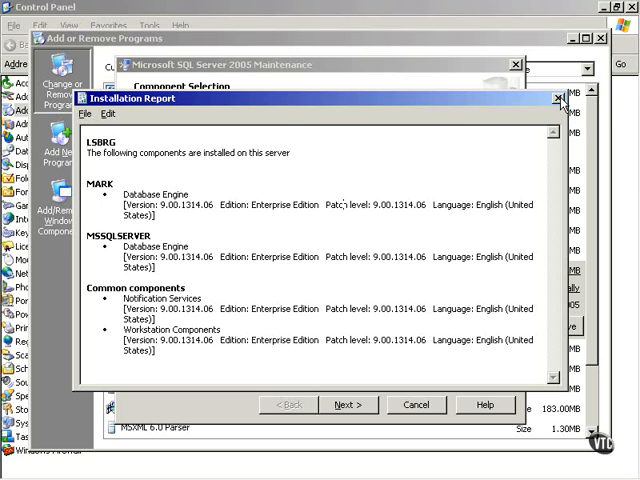
click(558, 98)
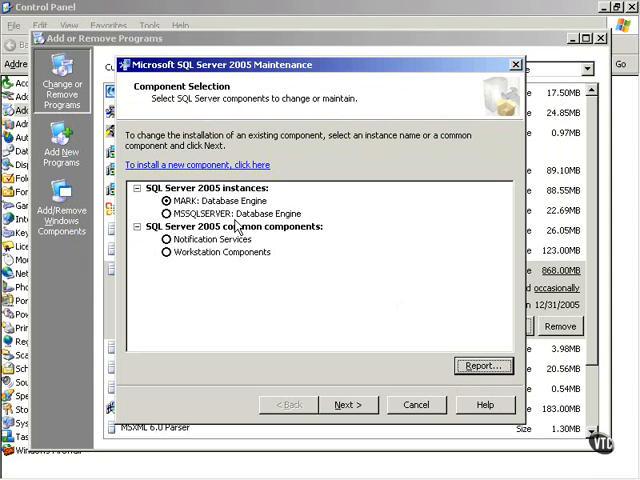
mouse_move(364, 388)
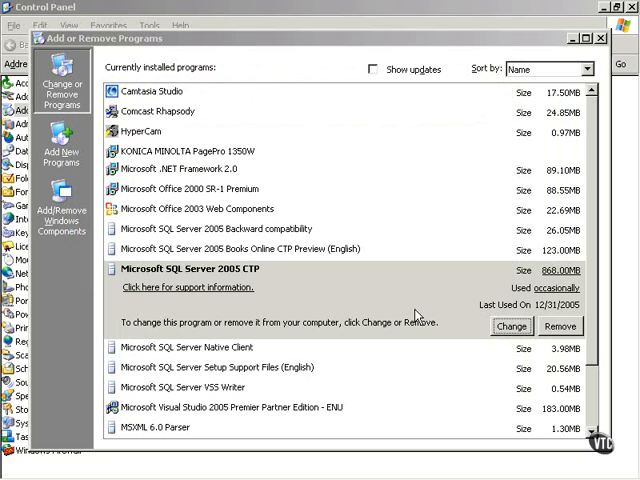
Step: Relaunch SQL Server 2005 CTP setup and continue to the Change or Remove Instance choice
click(512, 326)
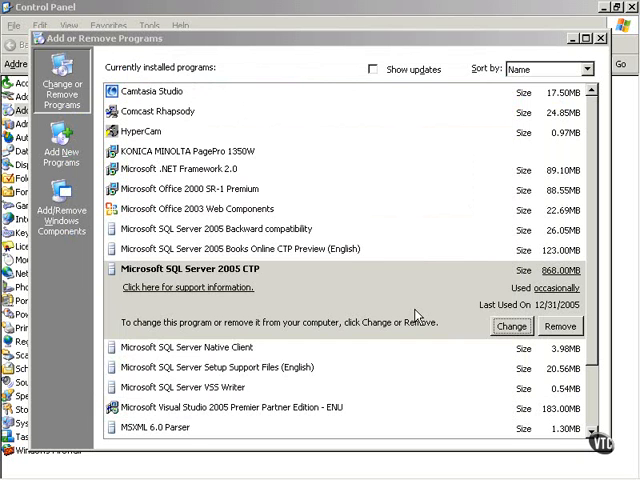
click(512, 326)
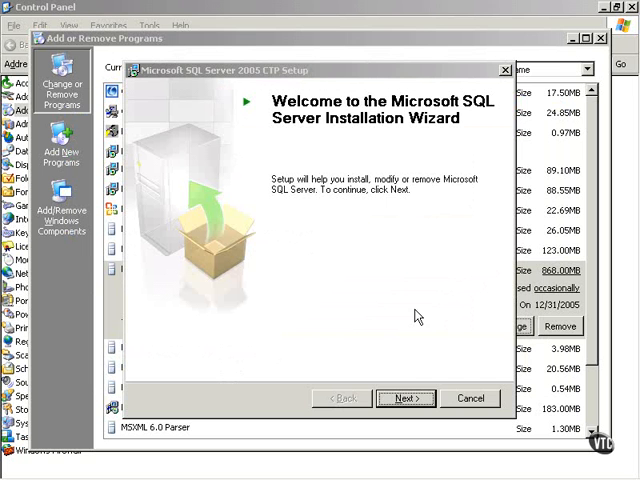
mouse_move(408, 352)
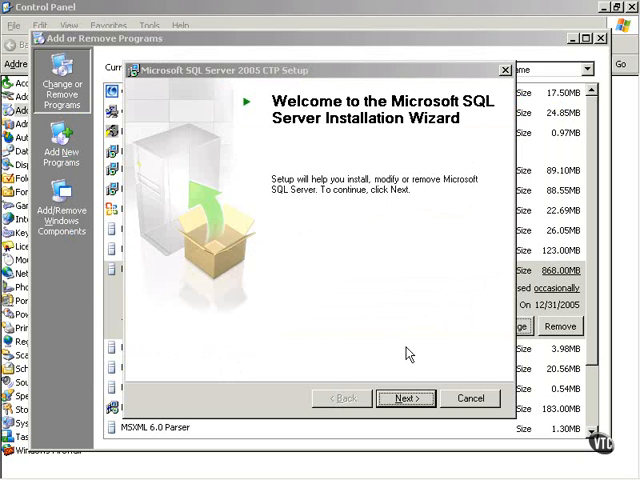
click(404, 398)
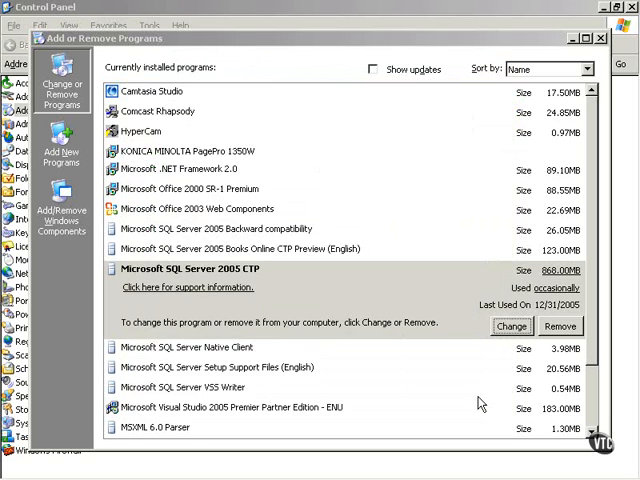
click(512, 326)
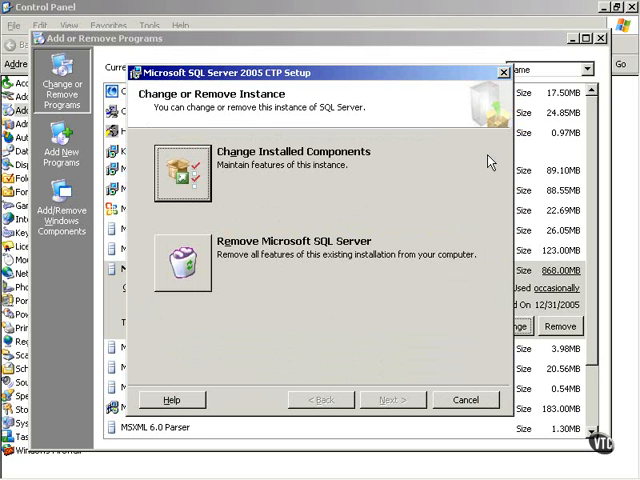
mouse_move(188, 182)
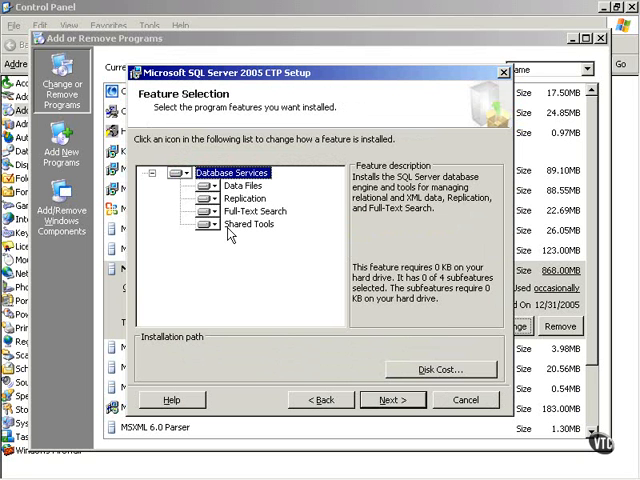
Step: Back out of Feature Selection and cancel setup without making changes
click(322, 400)
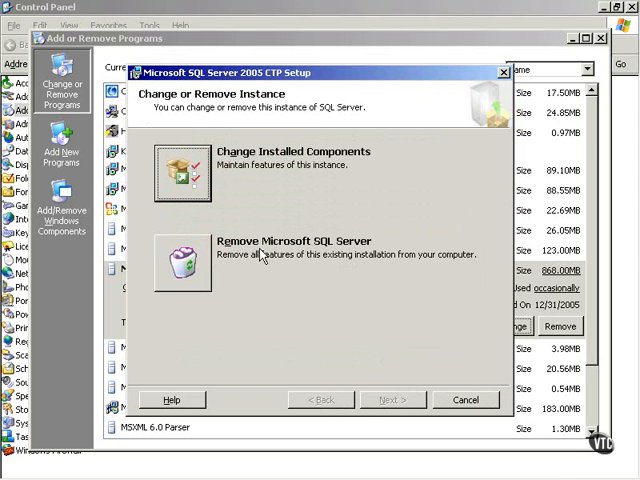
mouse_move(200, 264)
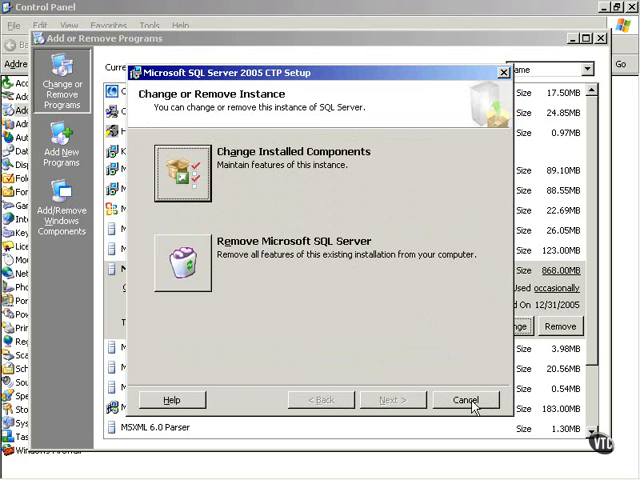
mouse_move(312, 316)
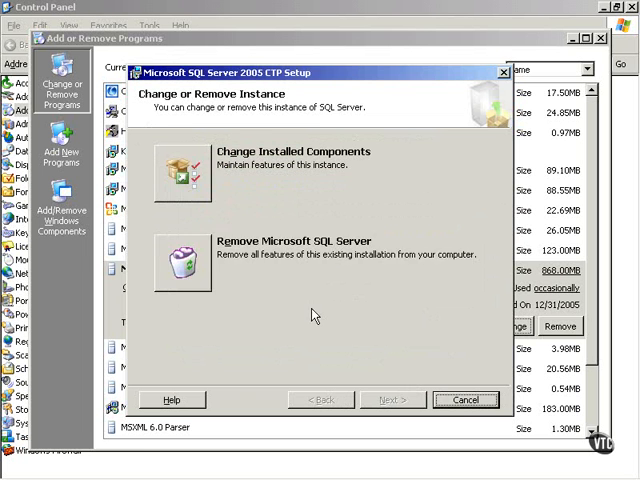
click(464, 400)
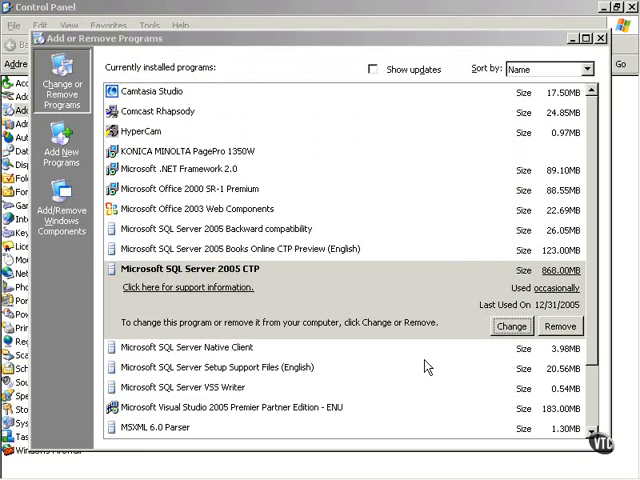
Step: Close Add or Remove Programs, returning to the Control Panel item list
click(600, 38)
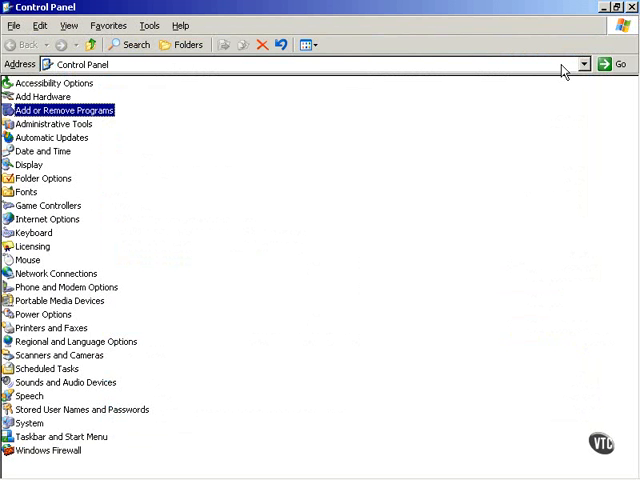
mouse_move(448, 190)
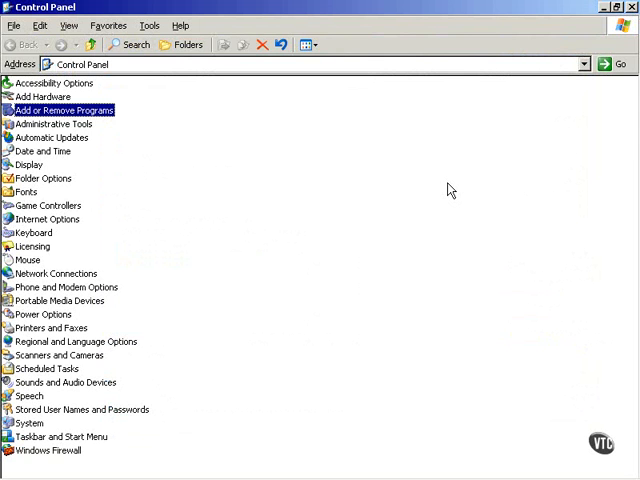